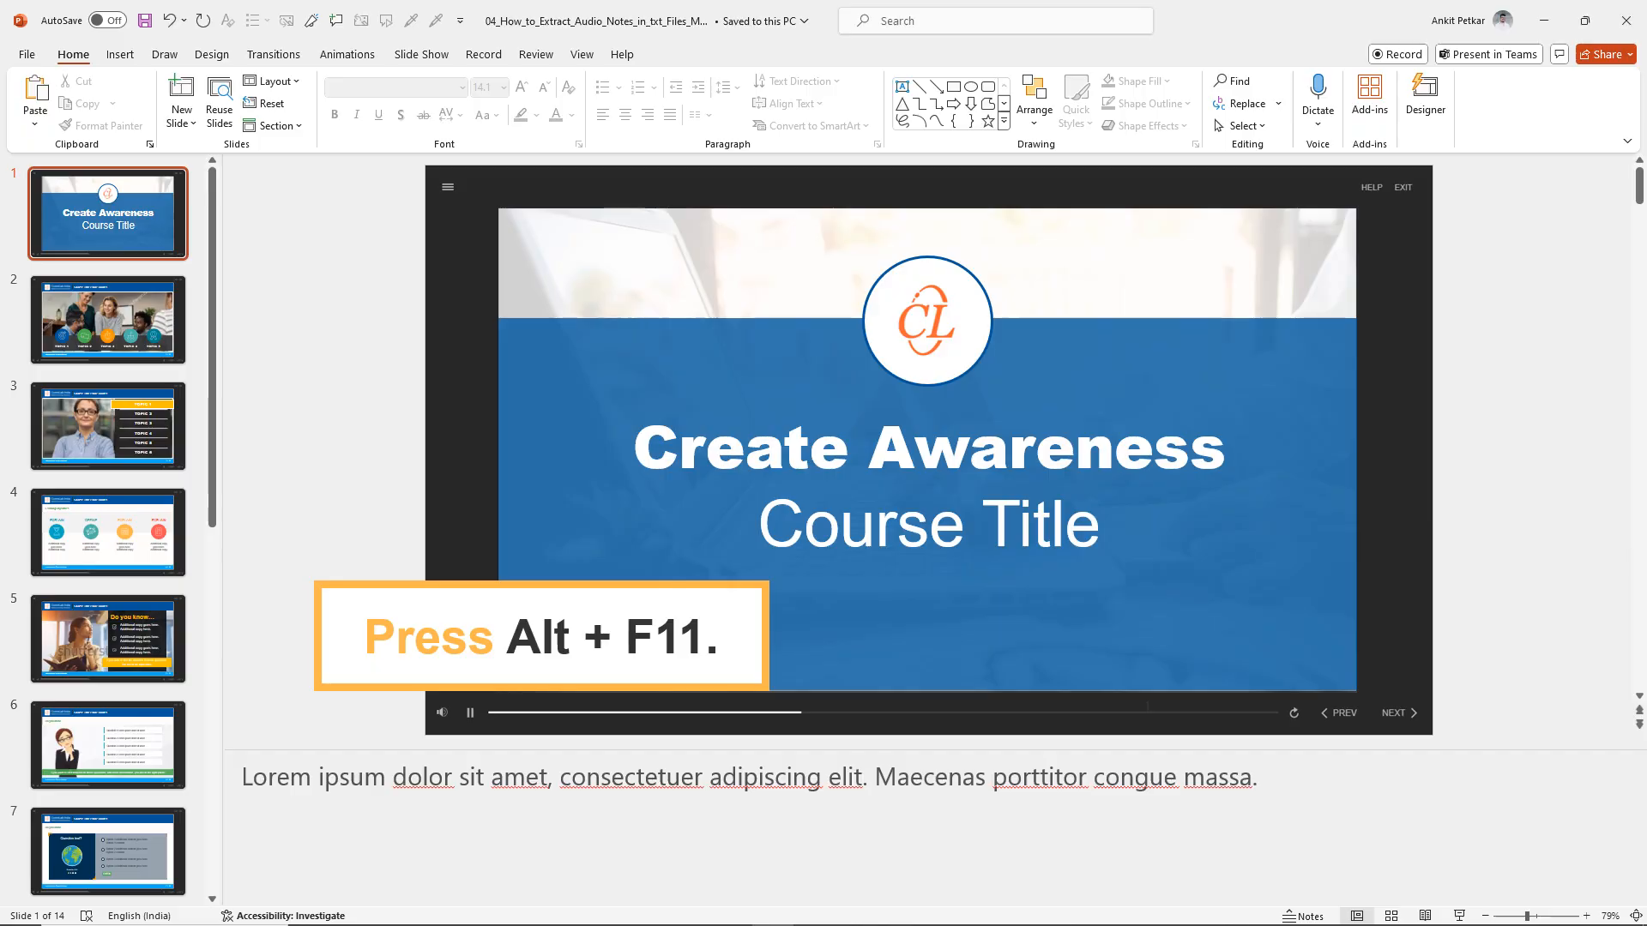
Step: Bring up the VBA editor for the presentation with Alt+F11
key("alt+f11")
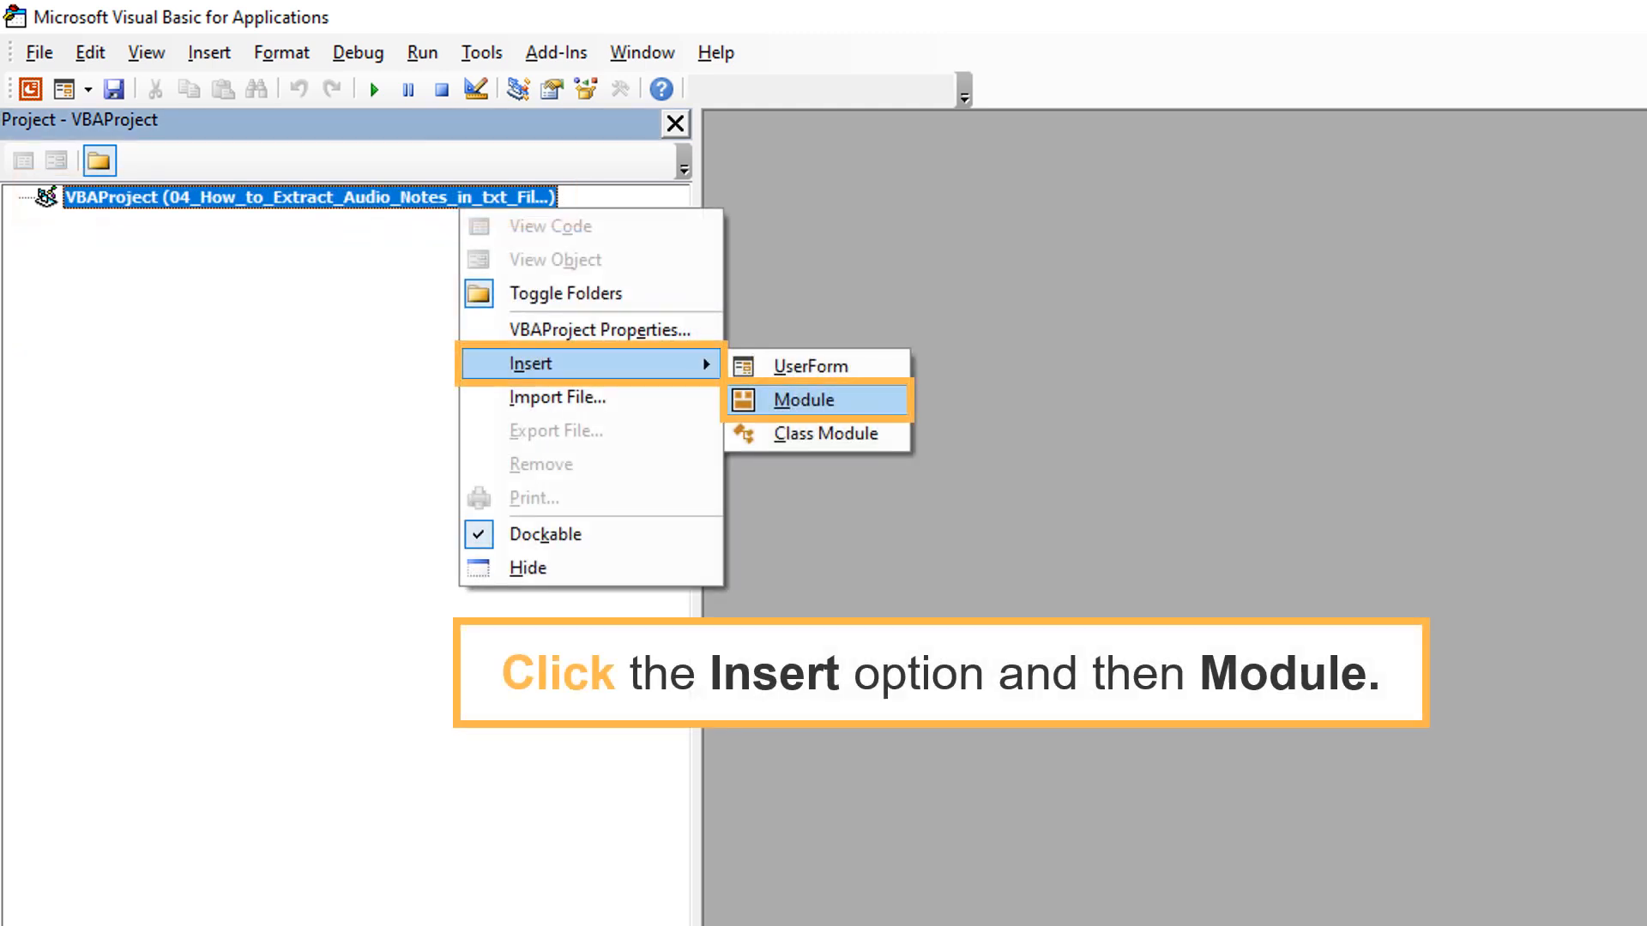
Step: Insert Module1 into the project and paste the ExtractNotes macro code into it
left_click(803, 399)
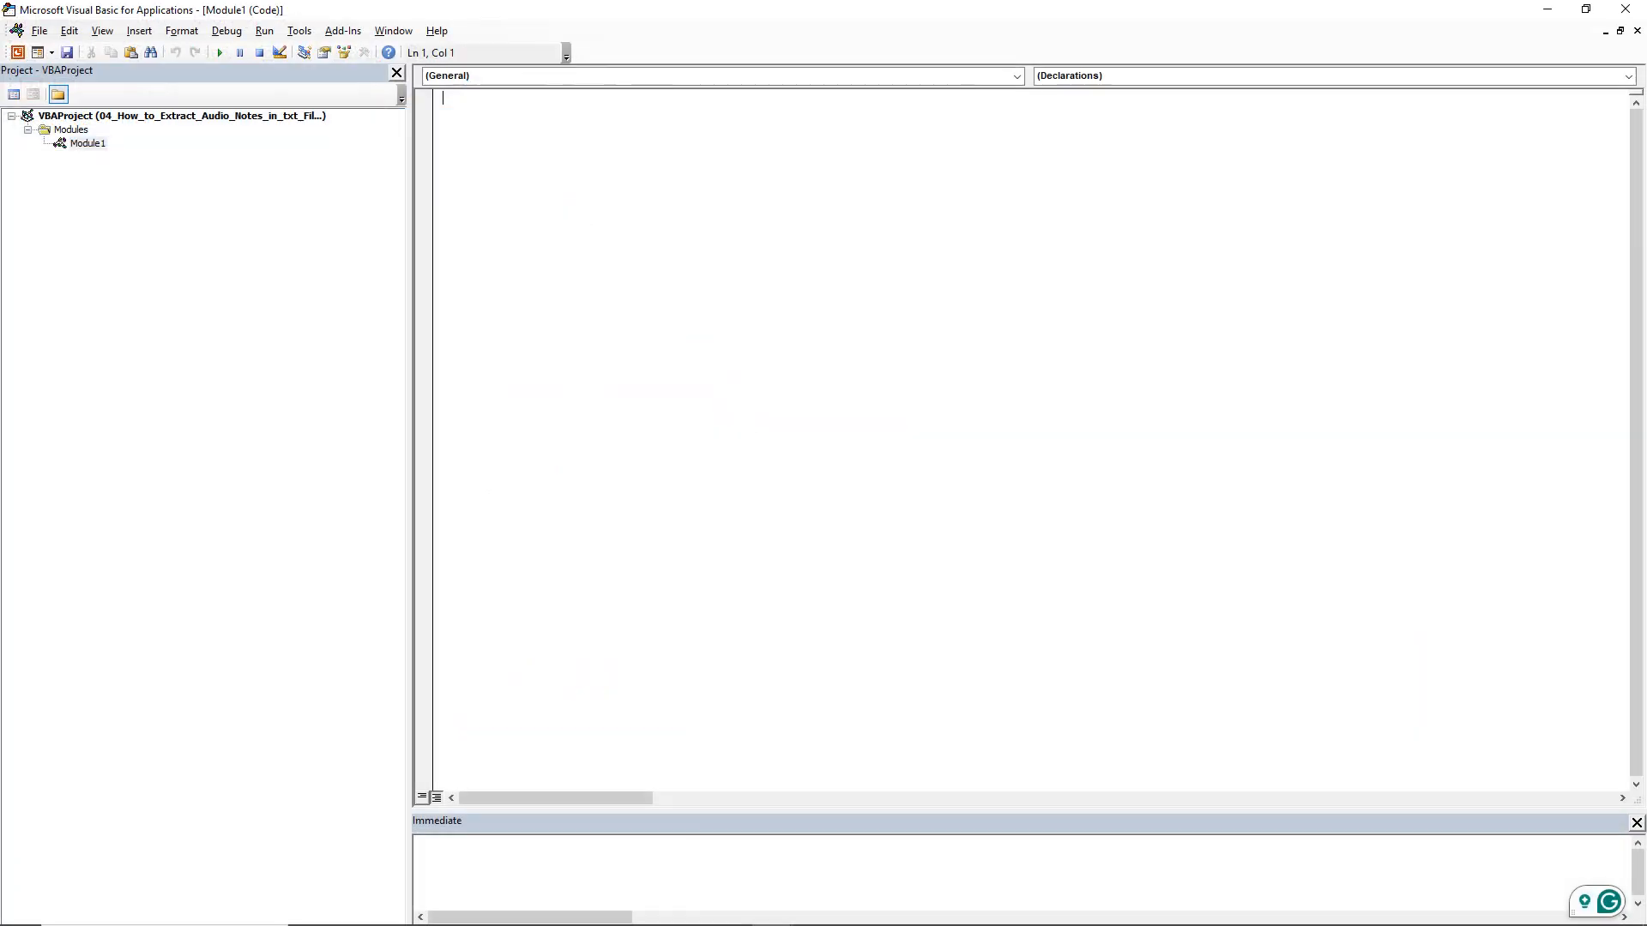
key("ctrl+v")
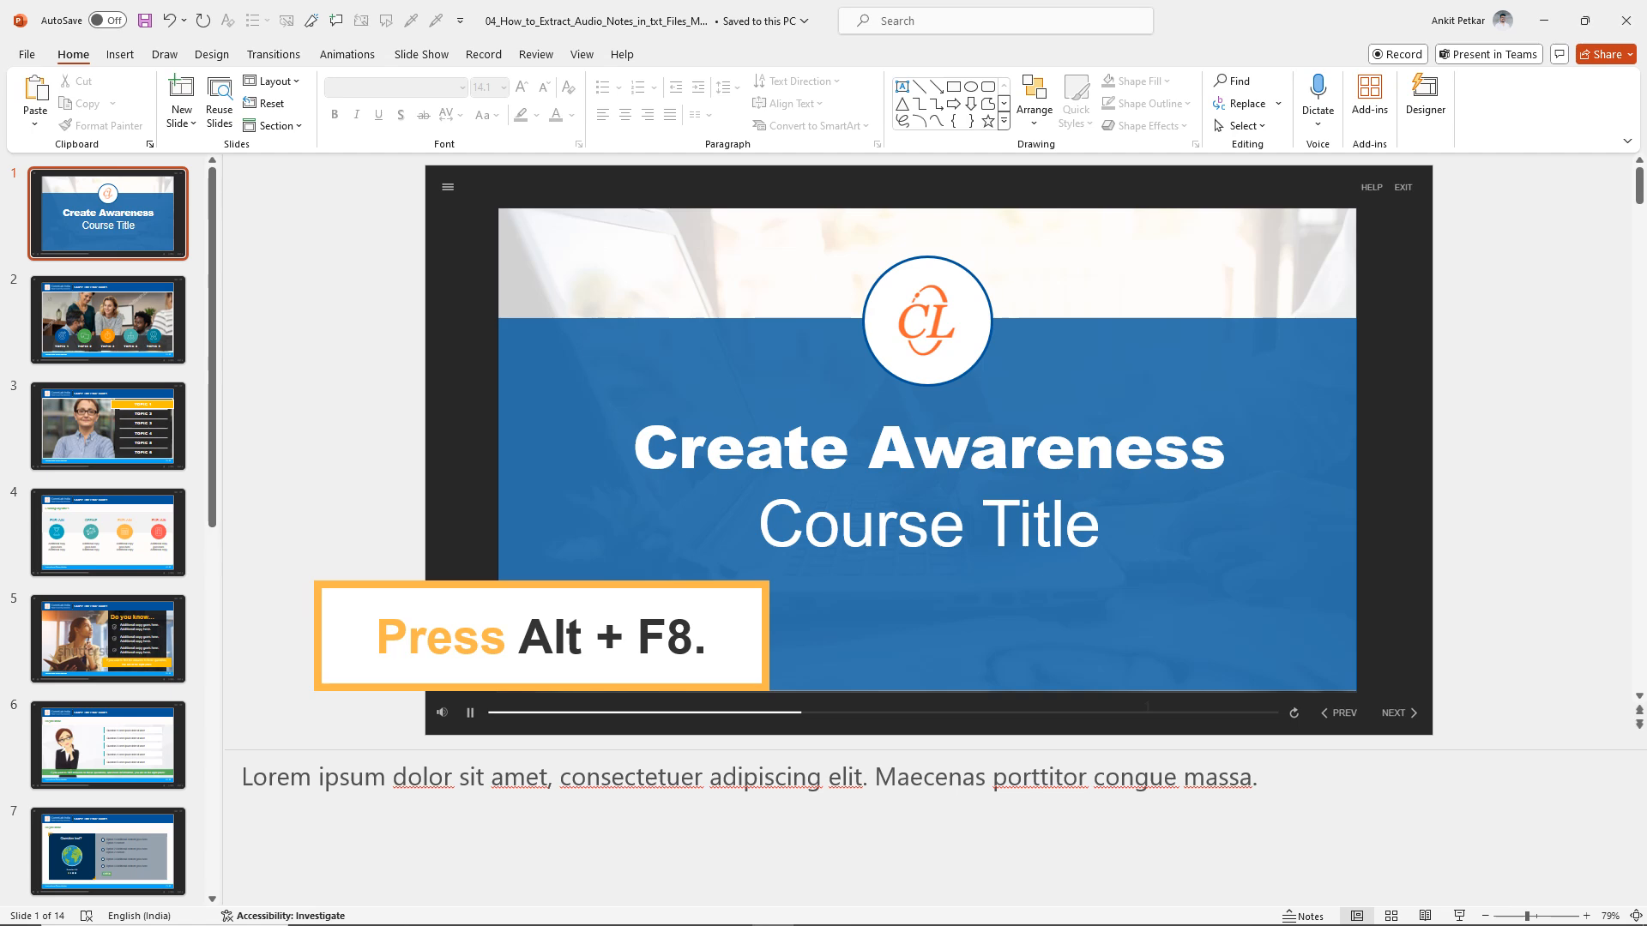
Step: Run ExtractNotes from the Alt+F8 macro list and acknowledge the notes-extracted confirmation
key("alt+f8")
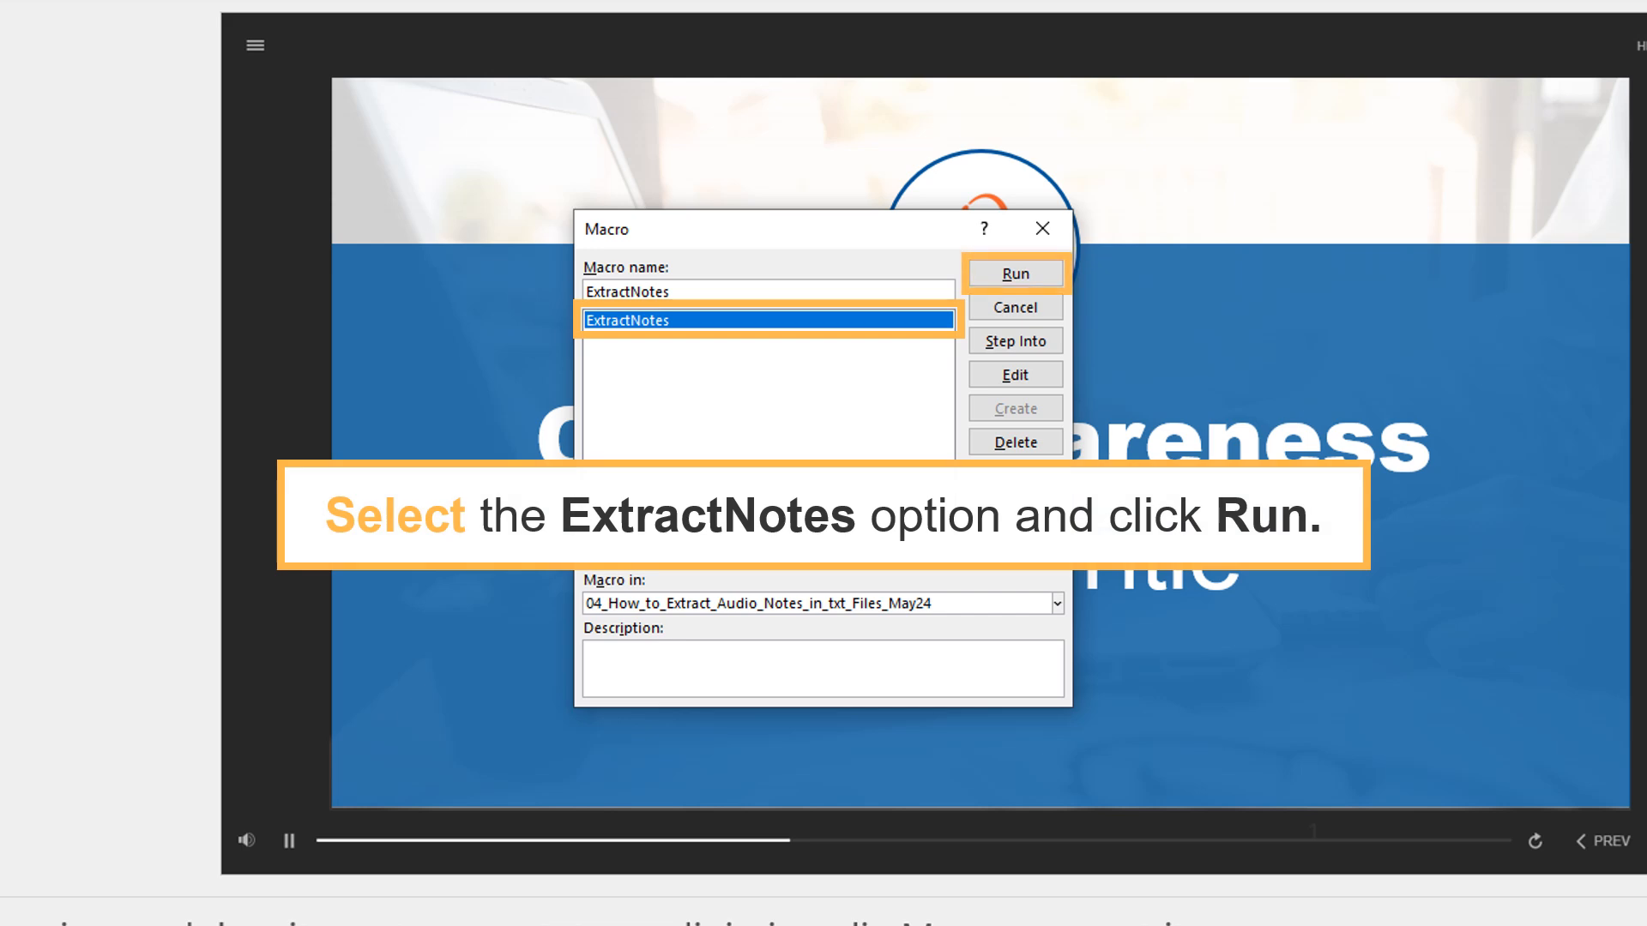
left_click(1012, 275)
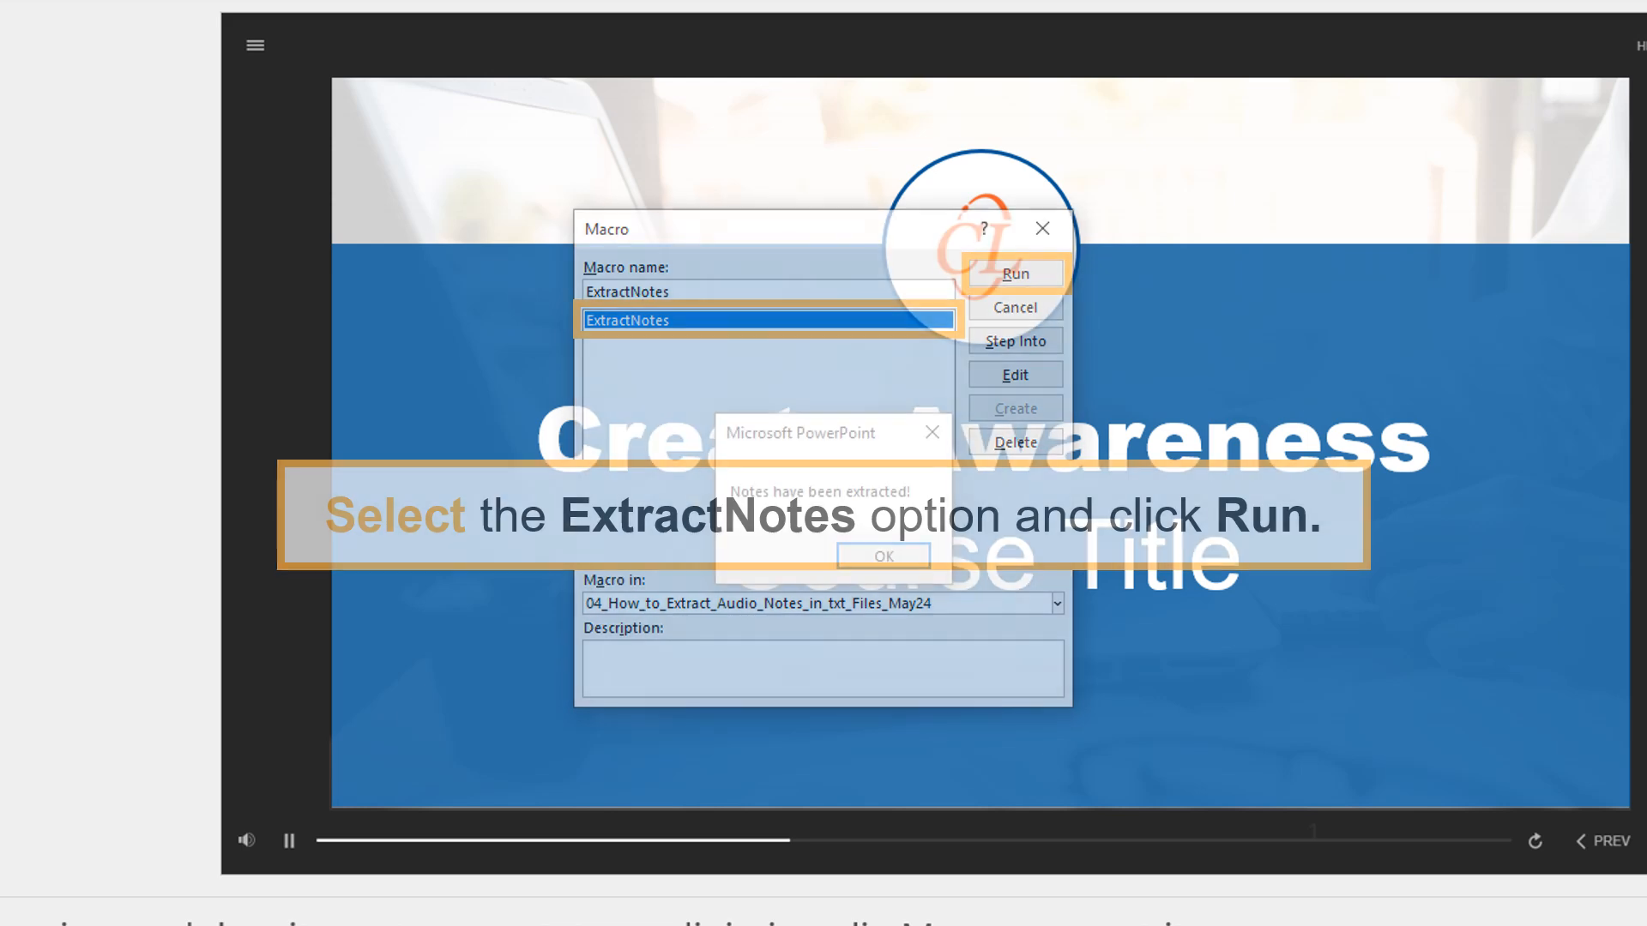
left_click(1012, 274)
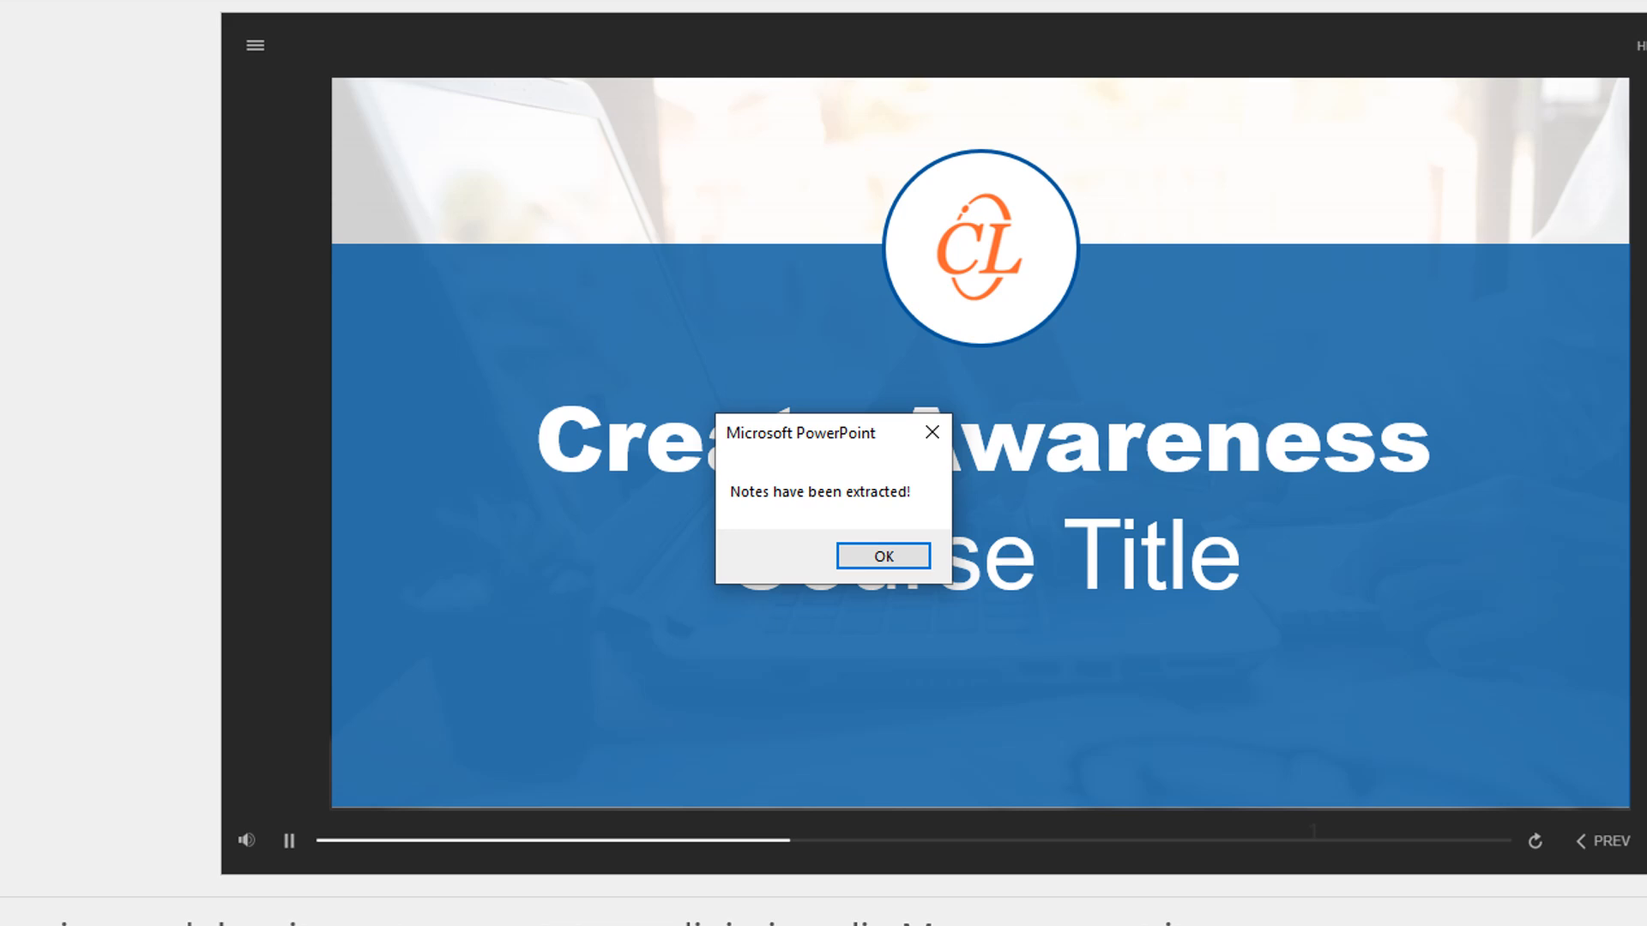
left_click(881, 556)
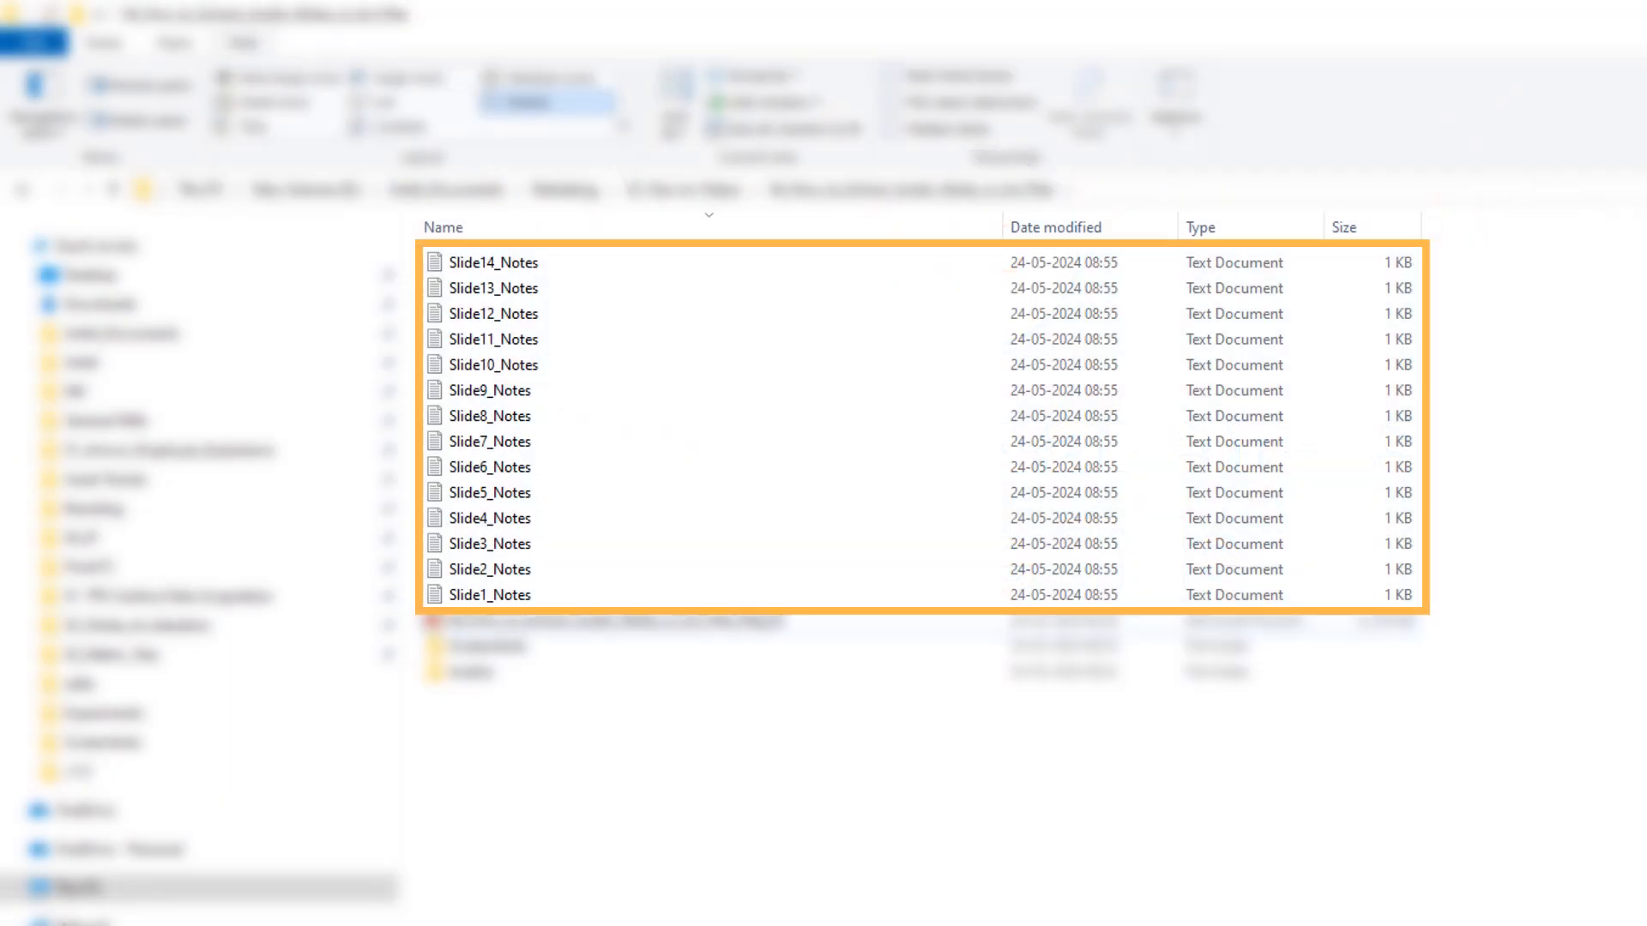